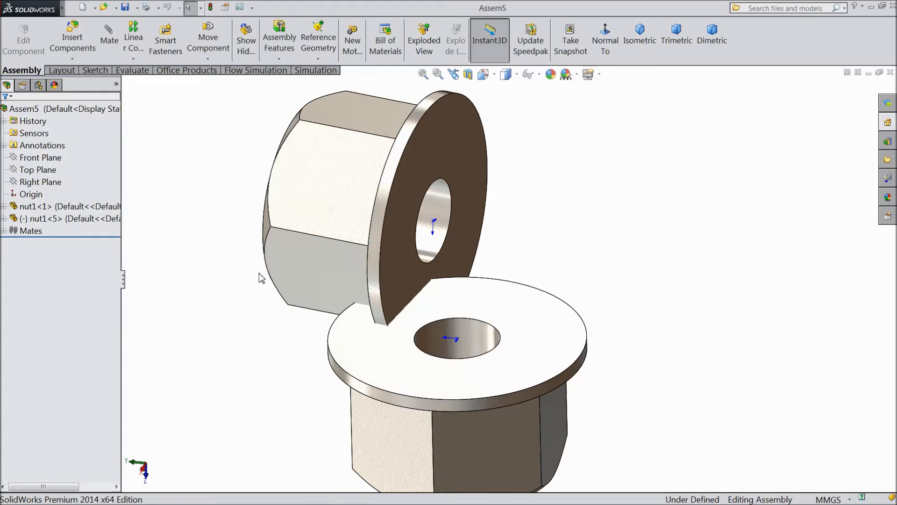
pyautogui.moveTo(9, 243)
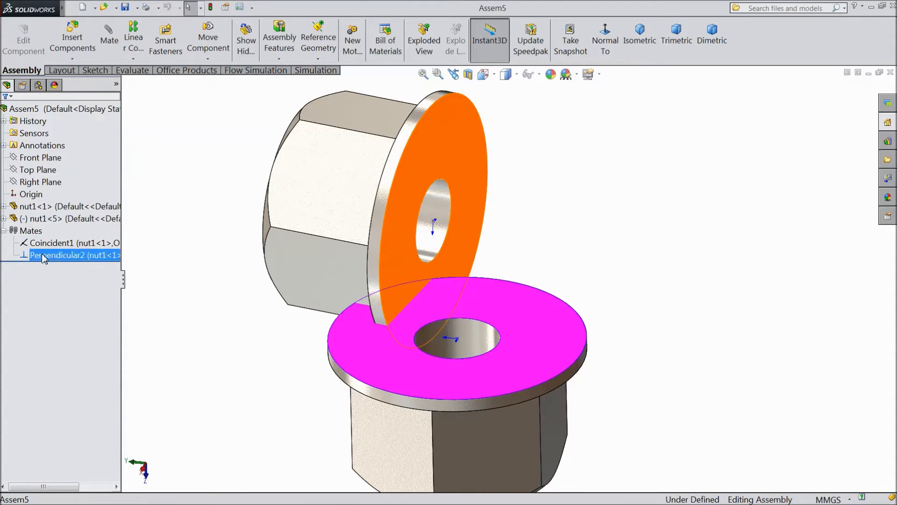
# - Suppress the Perpendicular2 mate from its context menu in the Mates folder
pyautogui.rightClick(75, 256)
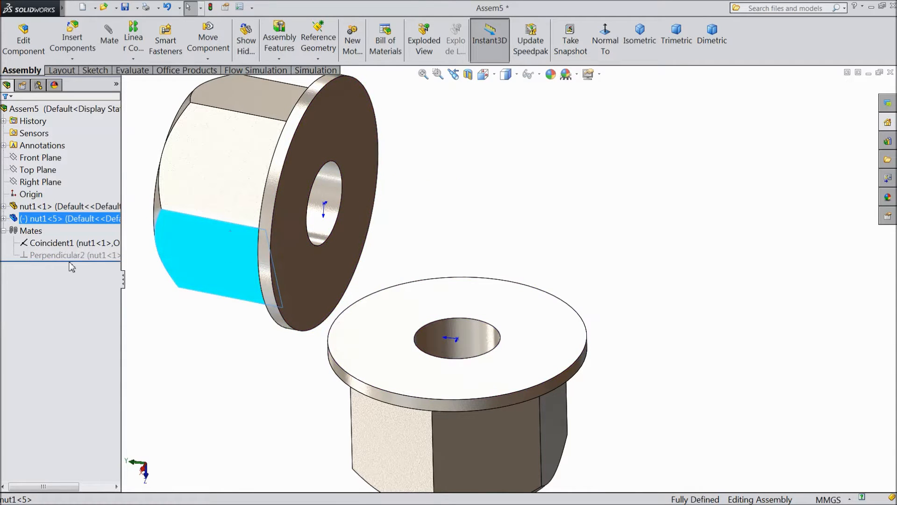
pyautogui.moveTo(422, 219)
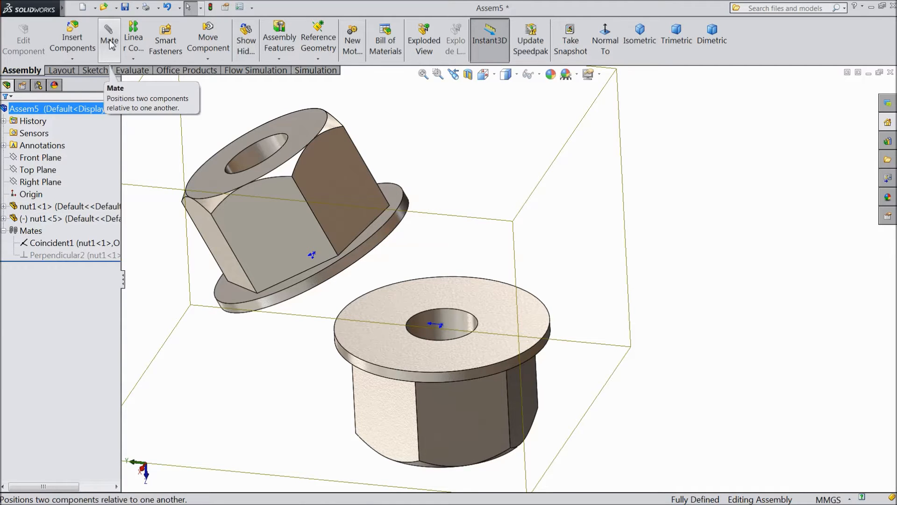
# - Start a new mate and clear the preselected assembly from Mate Selections
pyautogui.click(108, 38)
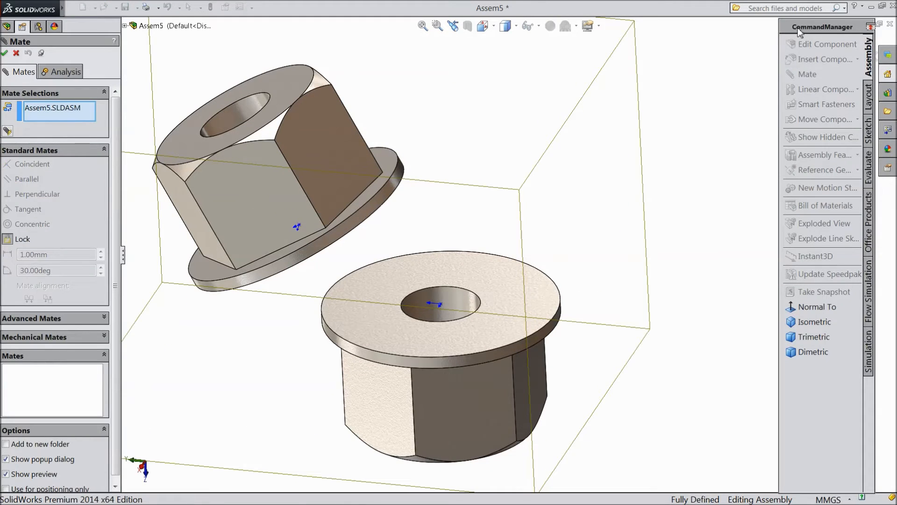
pyautogui.rightClick(57, 166)
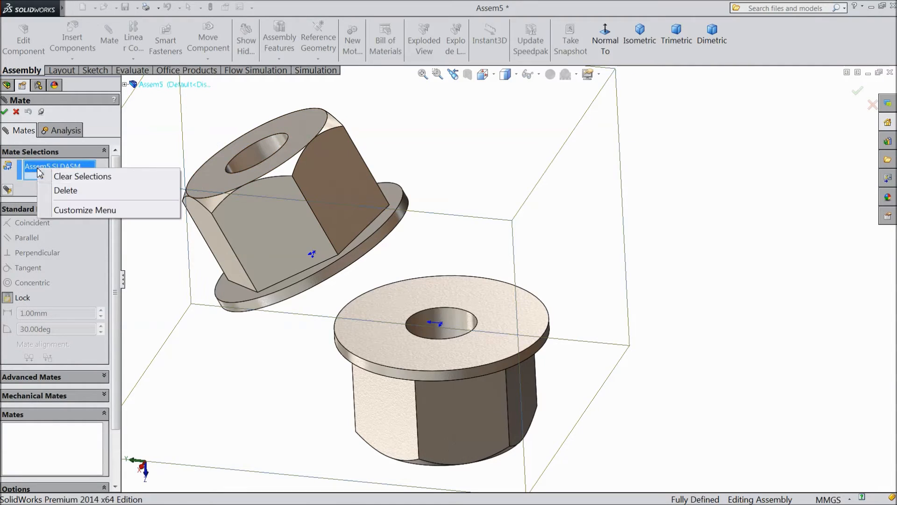
pyautogui.click(83, 177)
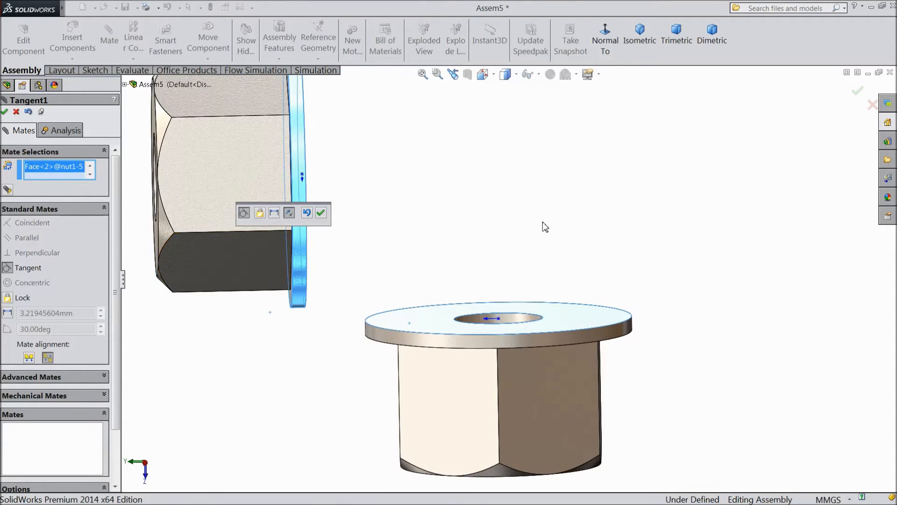
pyautogui.moveTo(458, 331)
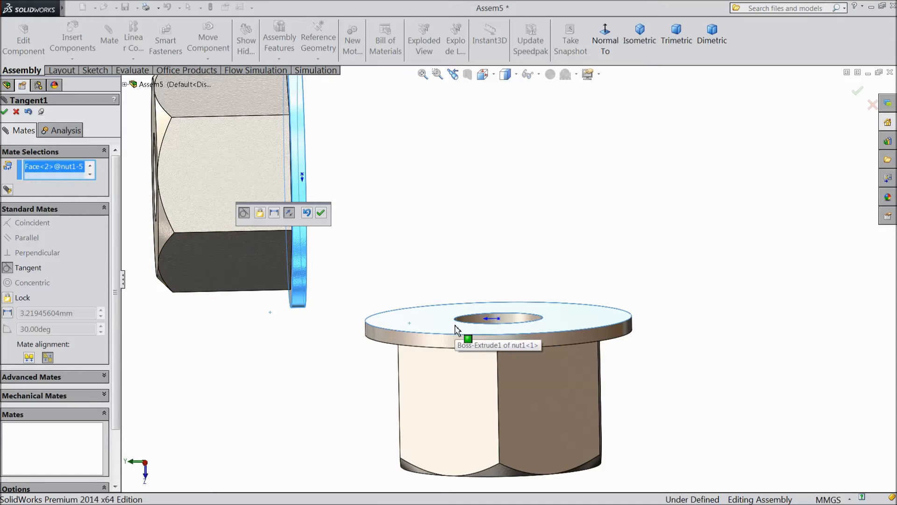
# - Try a 33.21945604 mm distance mate between the flanges, then revert to tangent
pyautogui.click(289, 213)
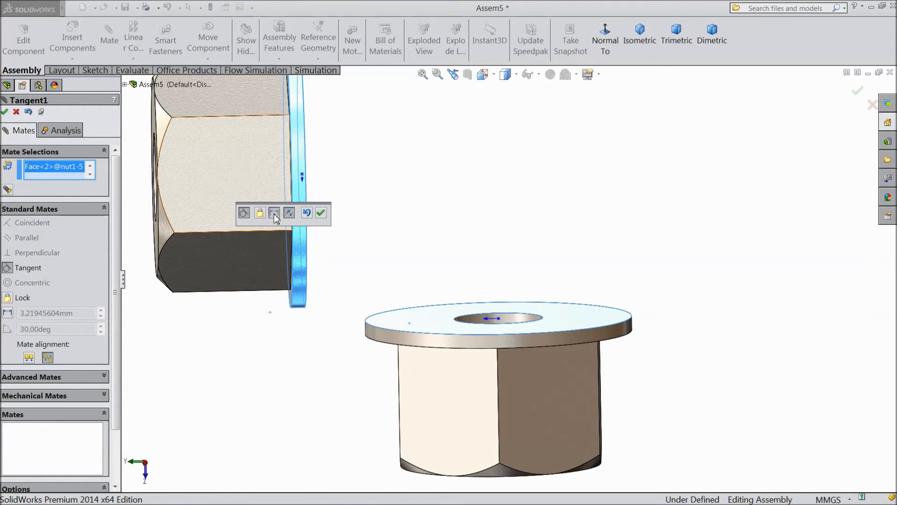
pyautogui.click(274, 213)
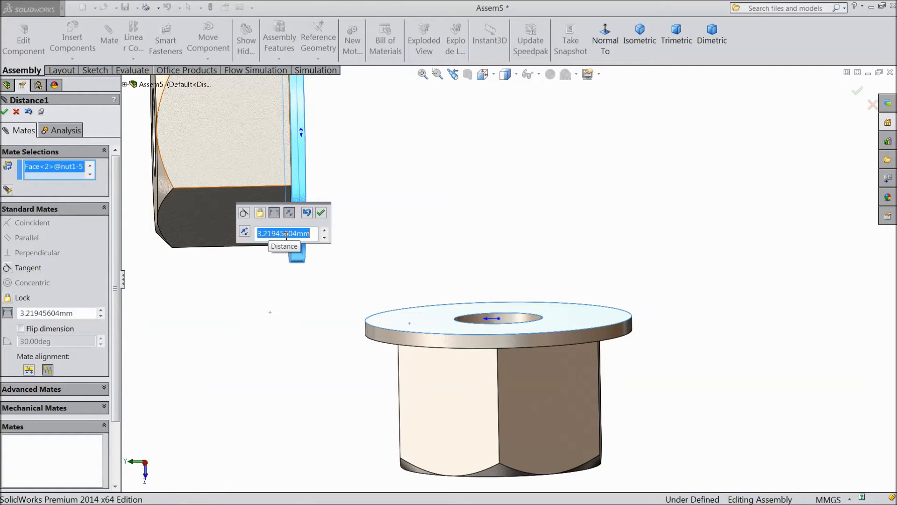
pyautogui.click(324, 231)
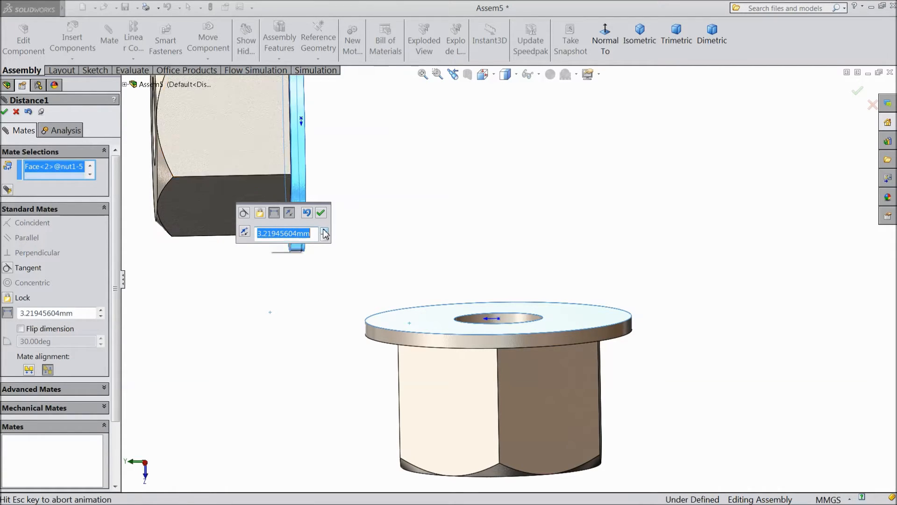
pyautogui.click(324, 230)
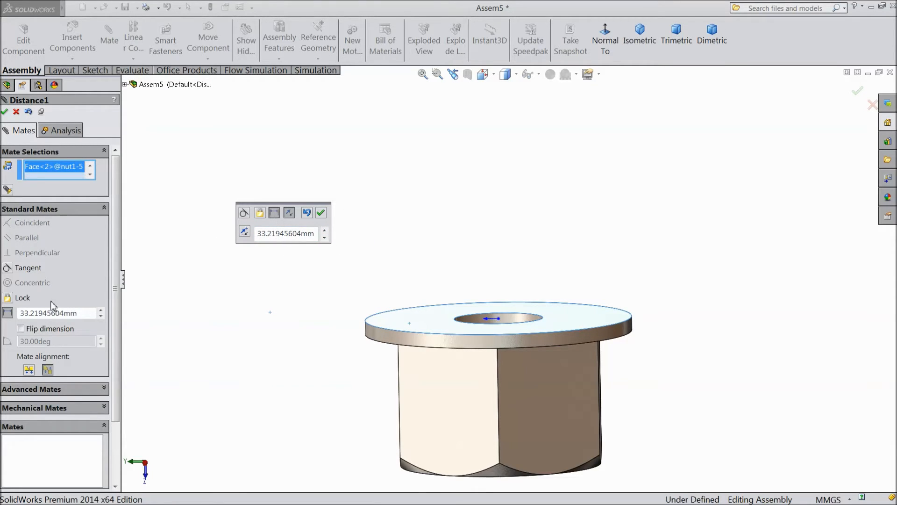
pyautogui.click(28, 267)
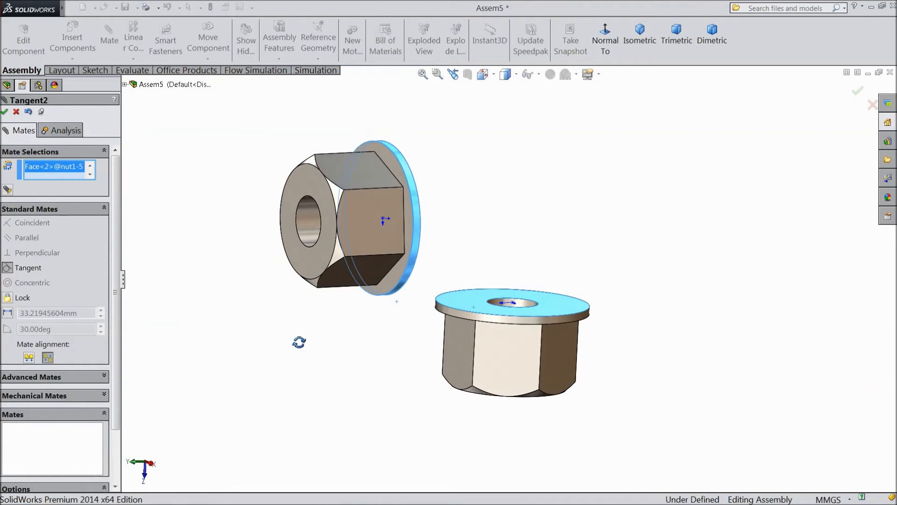
# - Confirm the Tangent2 mate and deselect the second nut
pyautogui.click(6, 111)
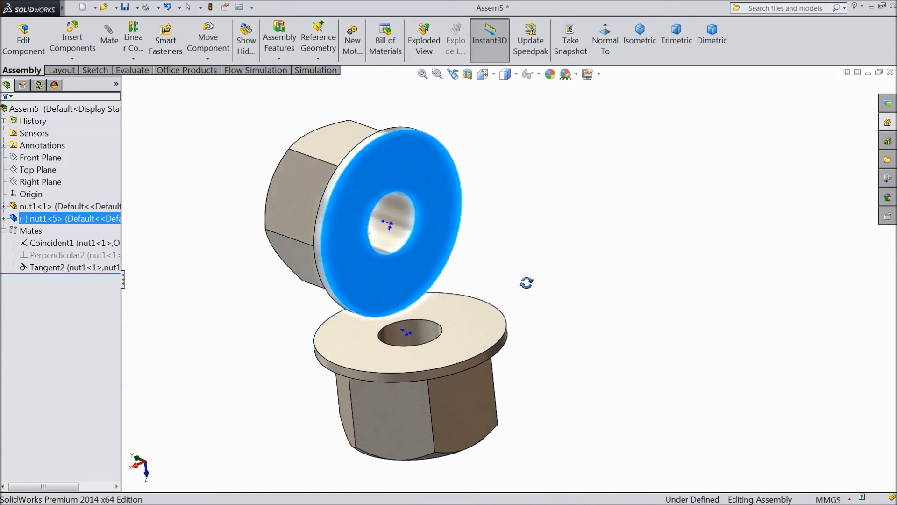
pyautogui.click(213, 317)
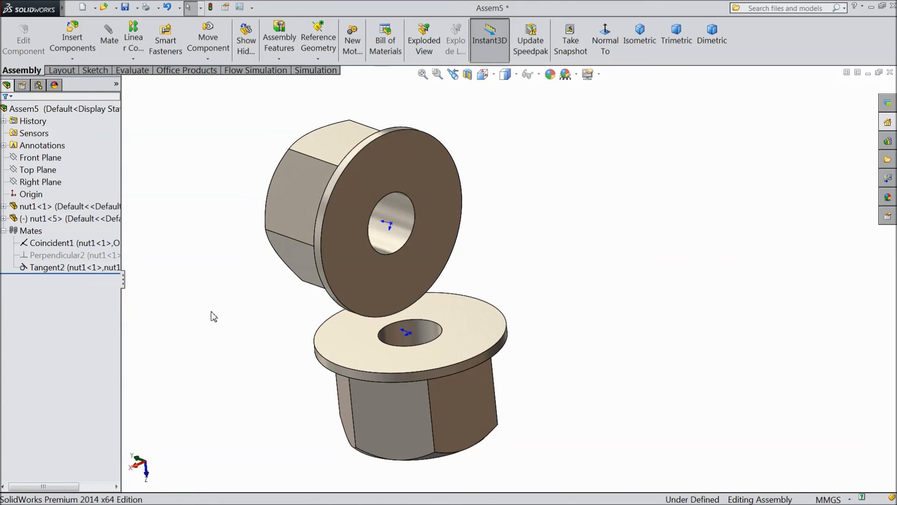